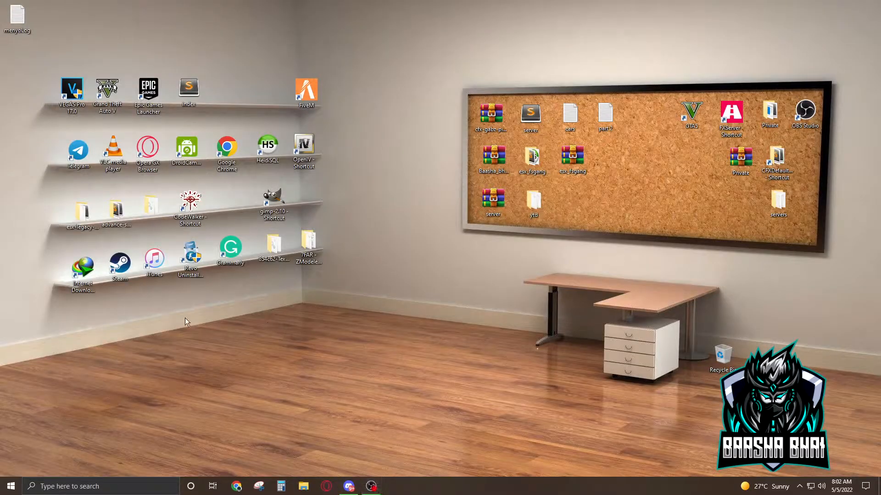
mouse_move(306, 378)
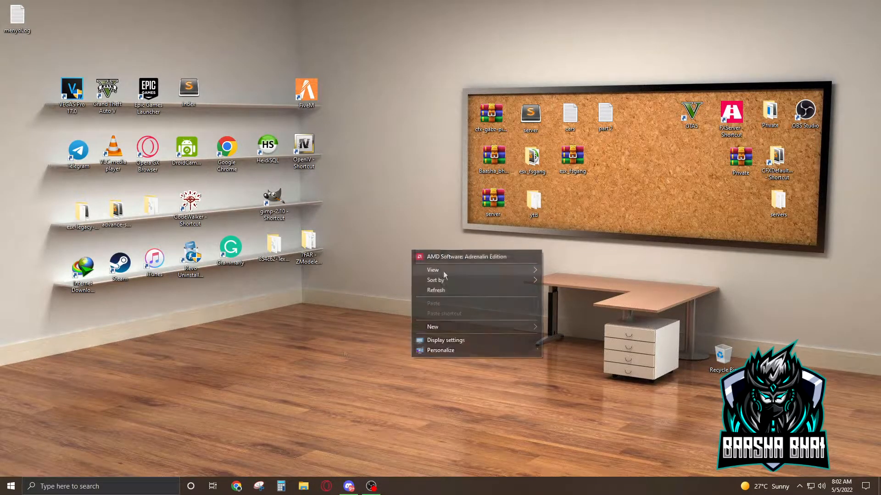
left_click(438, 272)
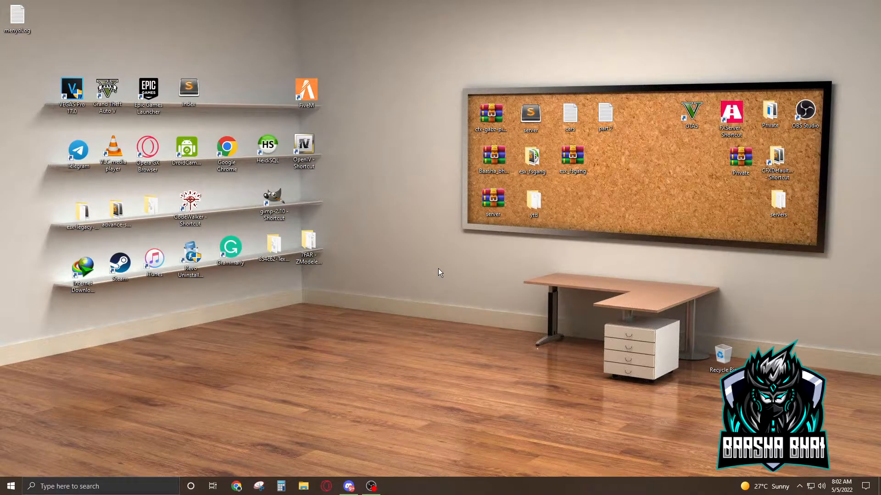
mouse_move(697, 171)
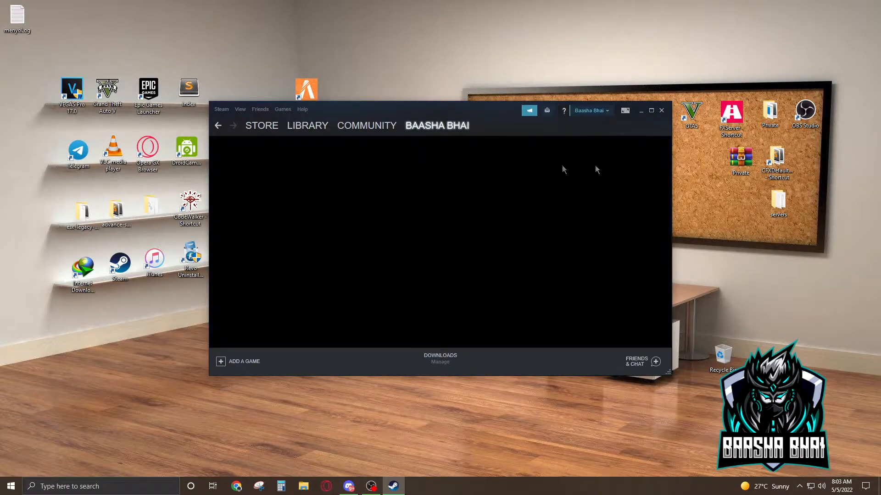
left_click(436, 126)
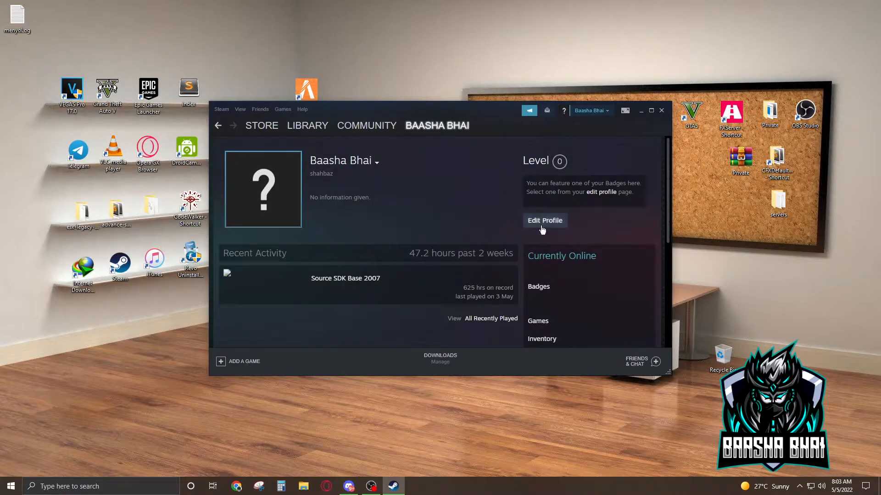
left_click(544, 221)
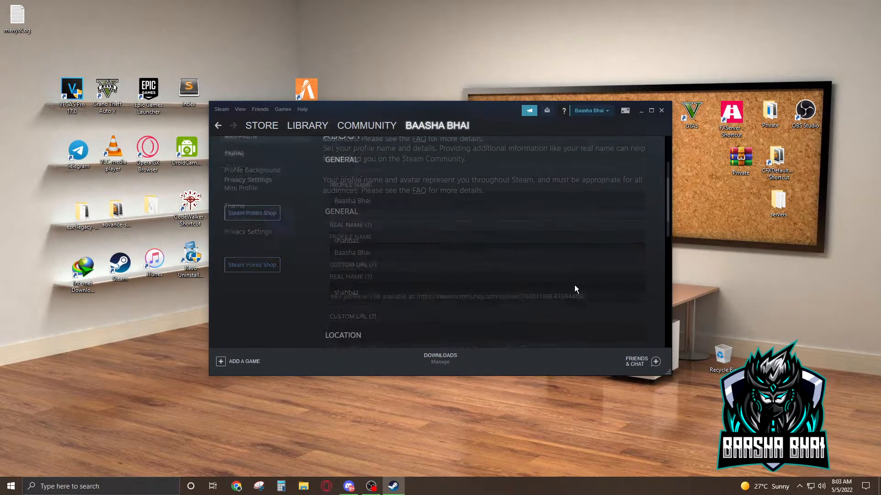
scroll("down", 3)
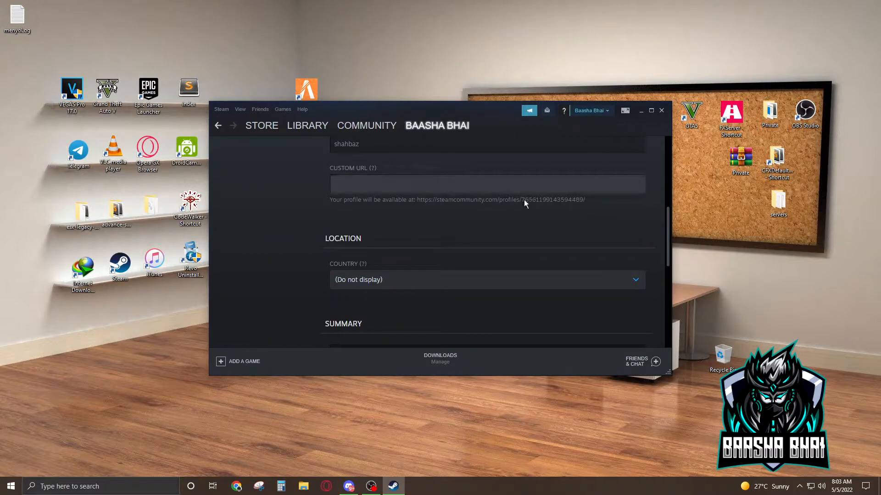
left_click(486, 184)
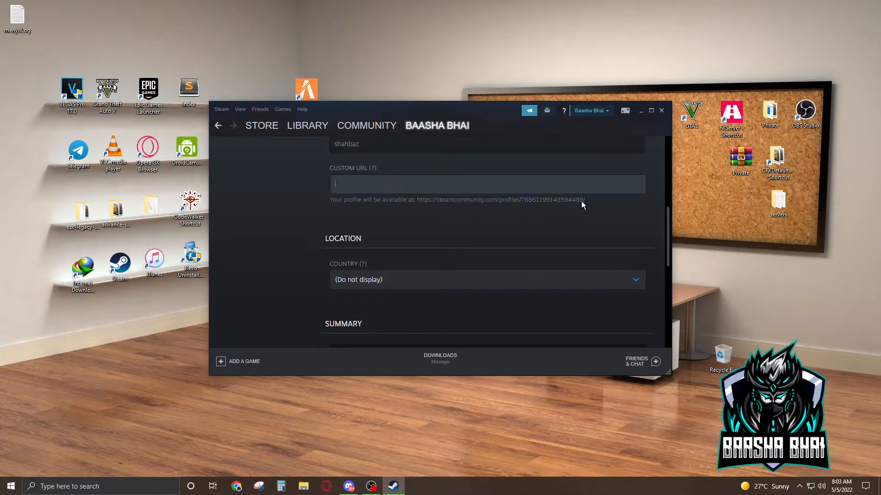
double_click(576, 200)
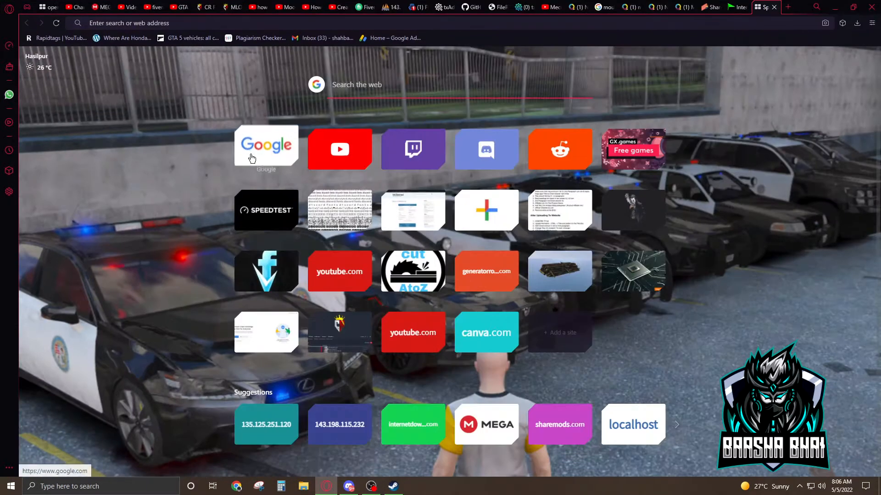
- Search Google for 'steam hex' from the Opera GX speed dial
left_click(266, 149)
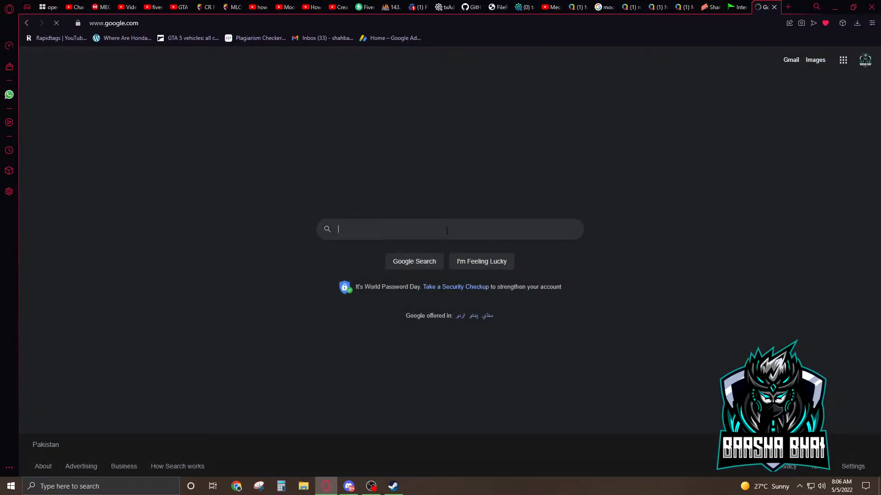
type("s")
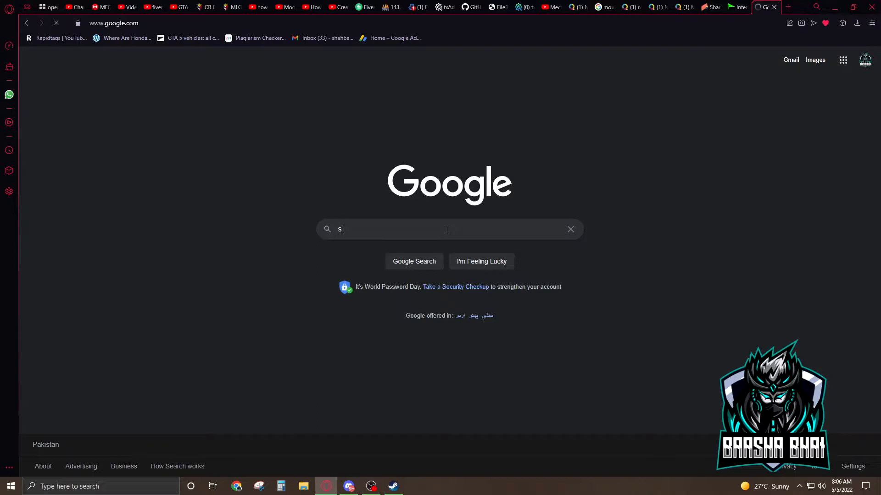
type("team h")
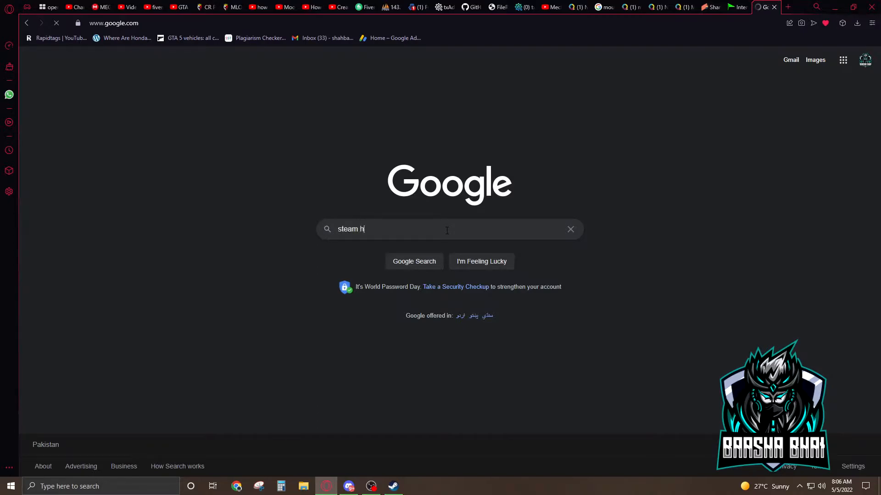
type("ex")
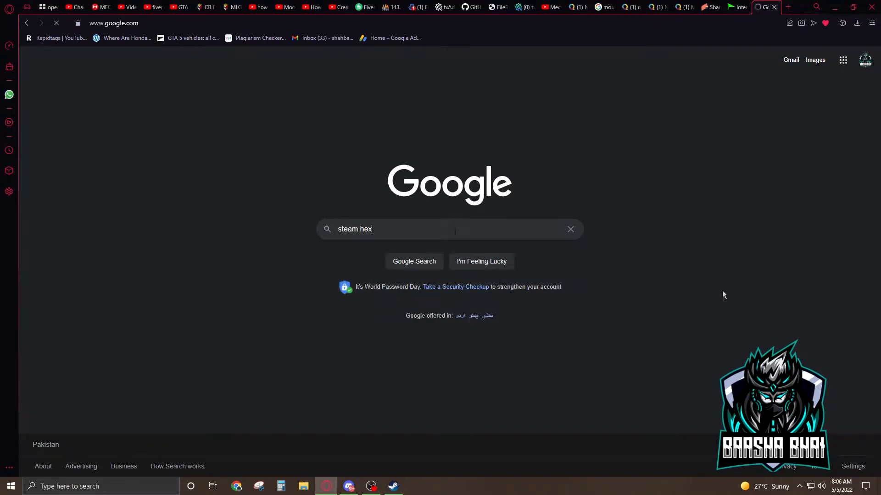
left_click(413, 261)
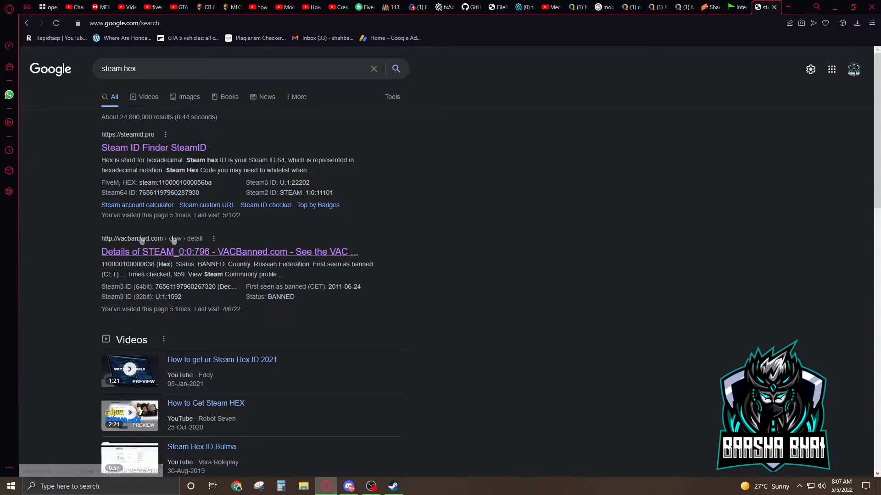
mouse_move(153, 147)
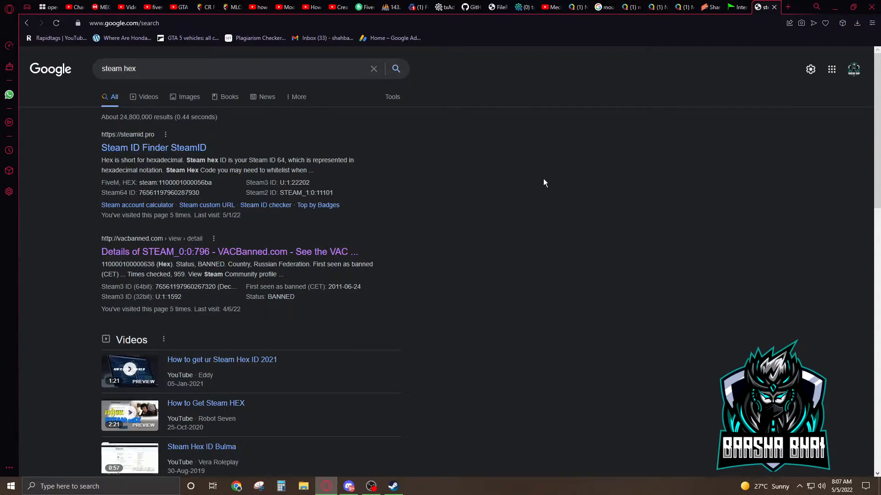
mouse_move(153, 147)
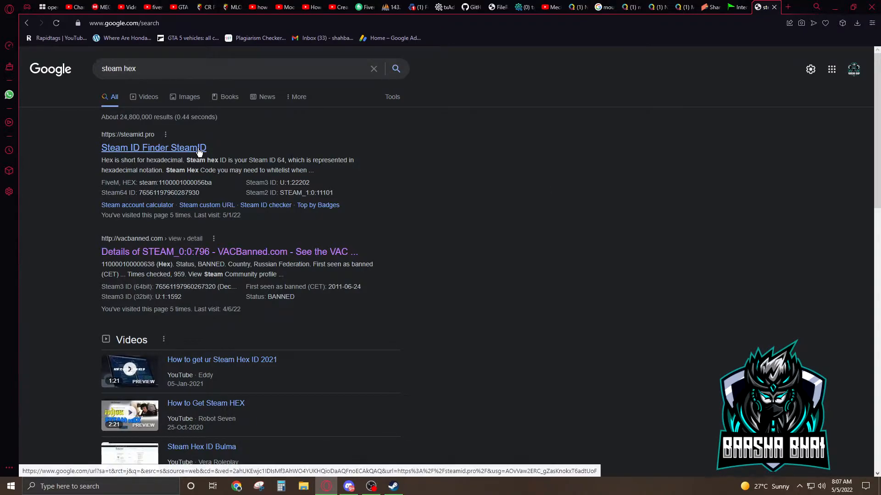
left_click(153, 147)
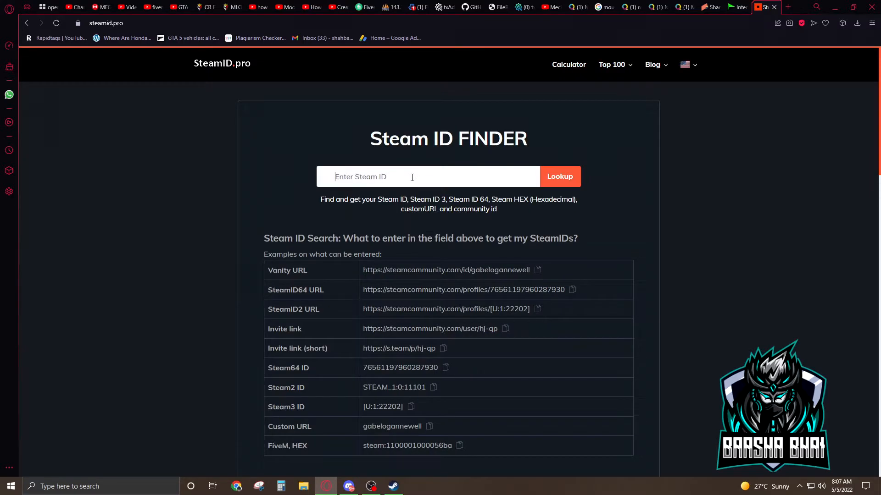
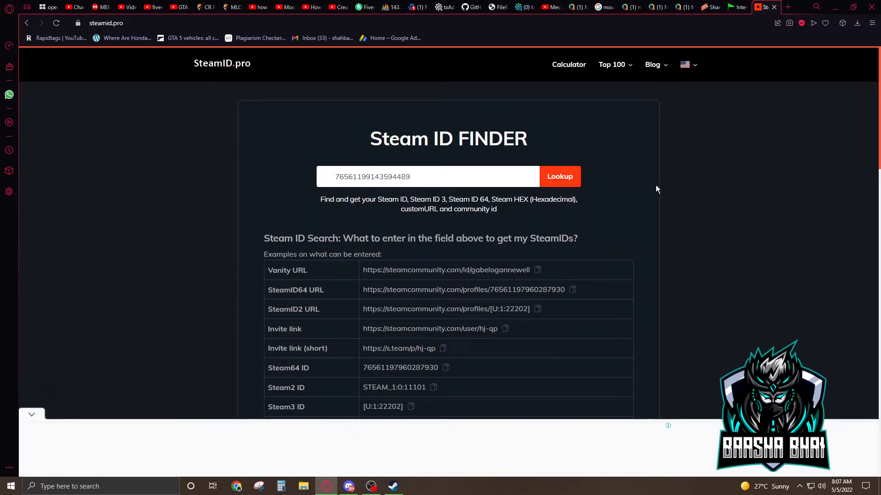
left_click(558, 176)
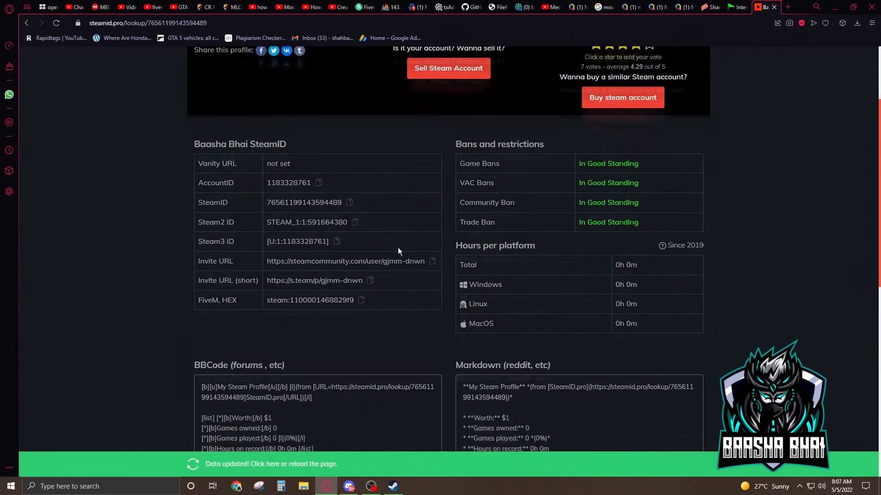
scroll("down", 3)
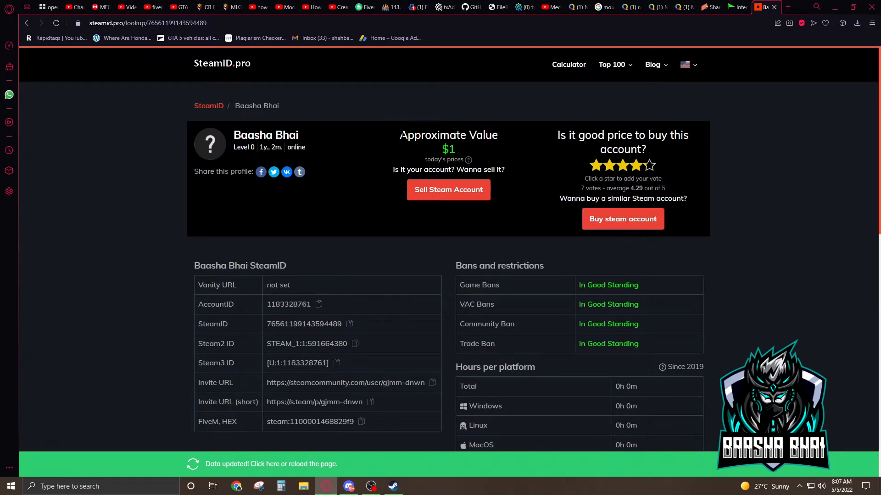
left_click_drag(399, 135, 455, 150)
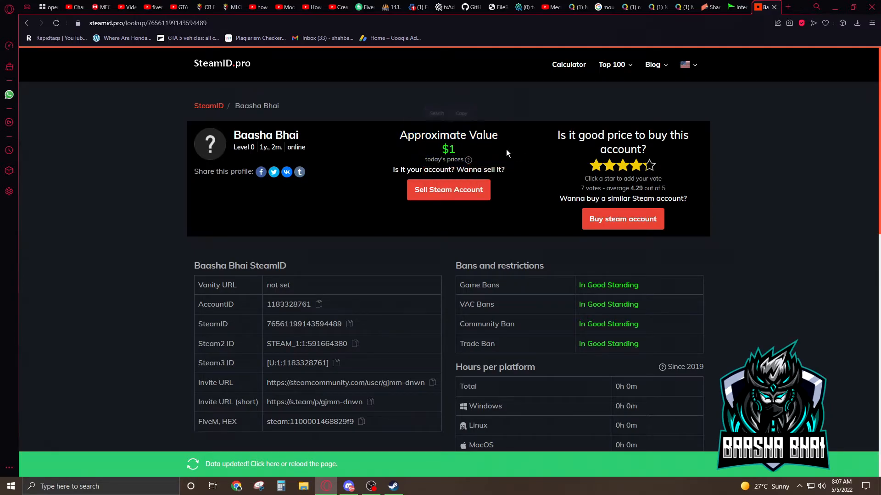
scroll("down", 3)
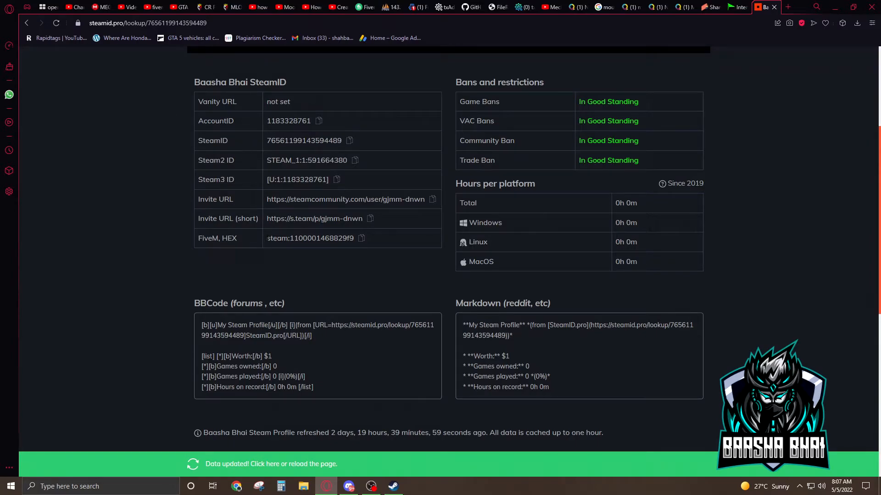
double_click(310, 238)
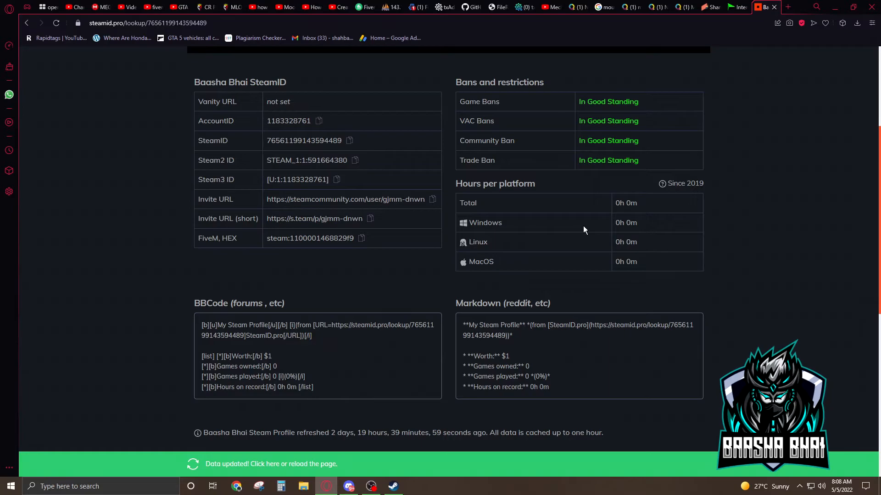
mouse_move(361, 241)
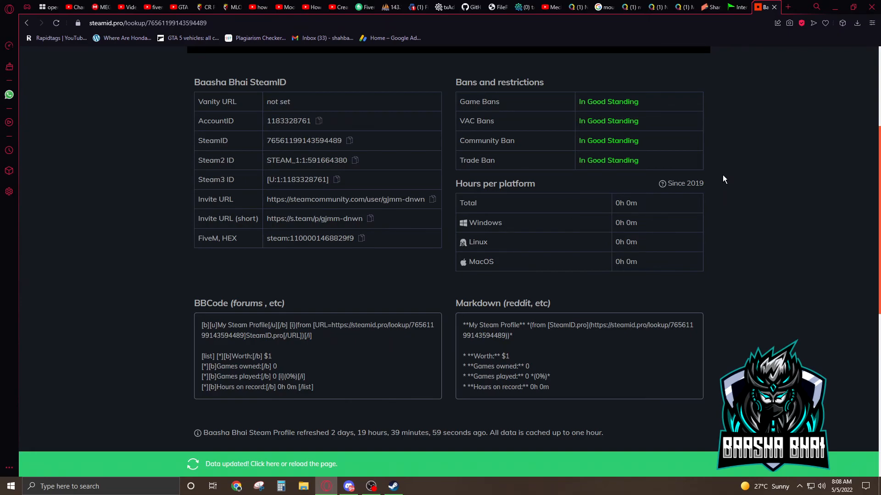
mouse_move(749, 179)
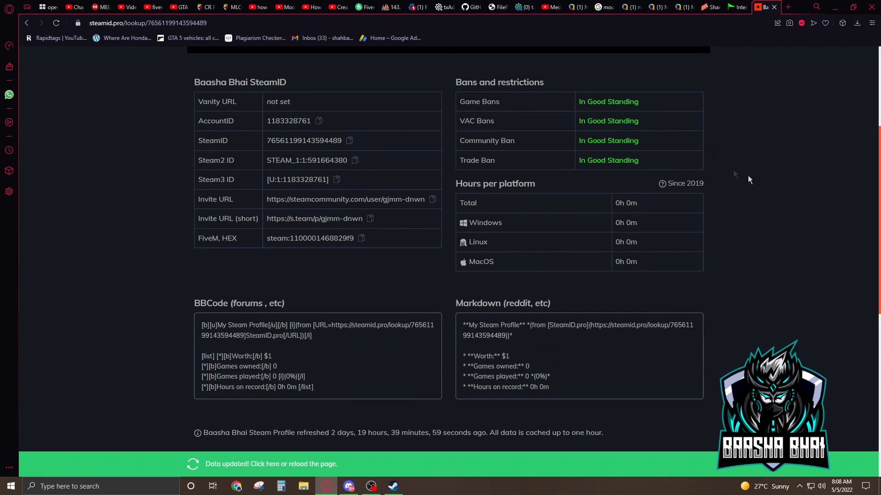